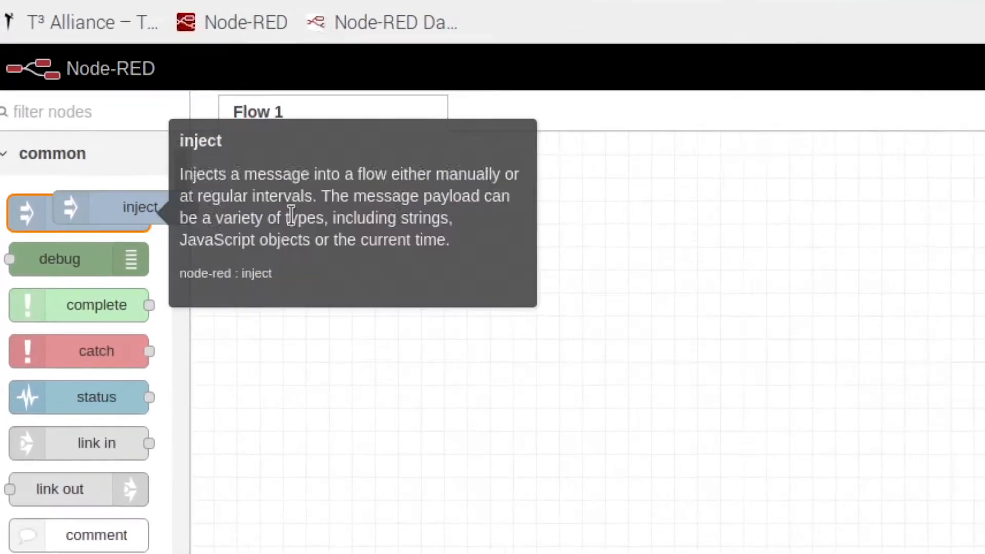
Place two inject nodes and an rpi gpio out node (found by searching 'gpio') on Flow 1
drag(82, 207, 368, 224)
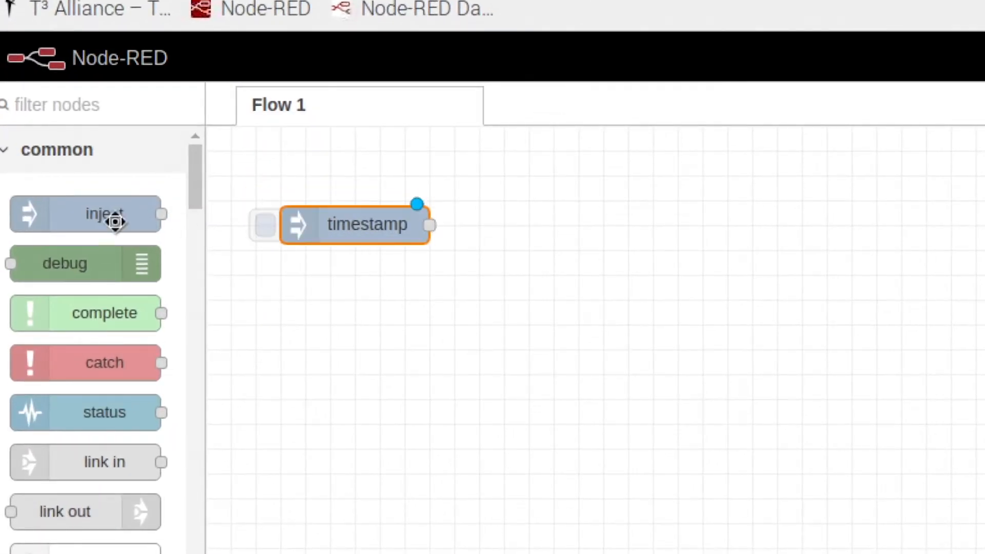
drag(104, 214, 355, 317)
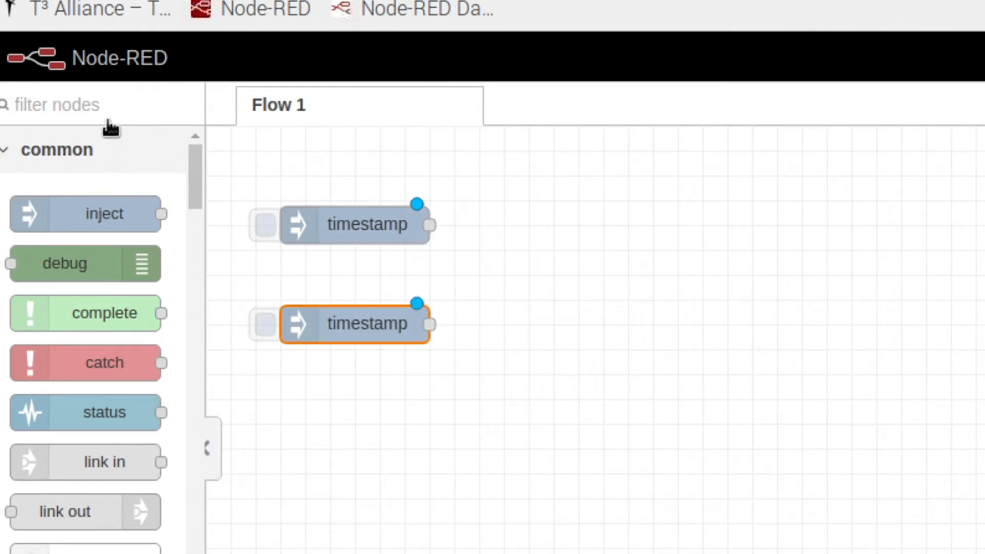
text(g)
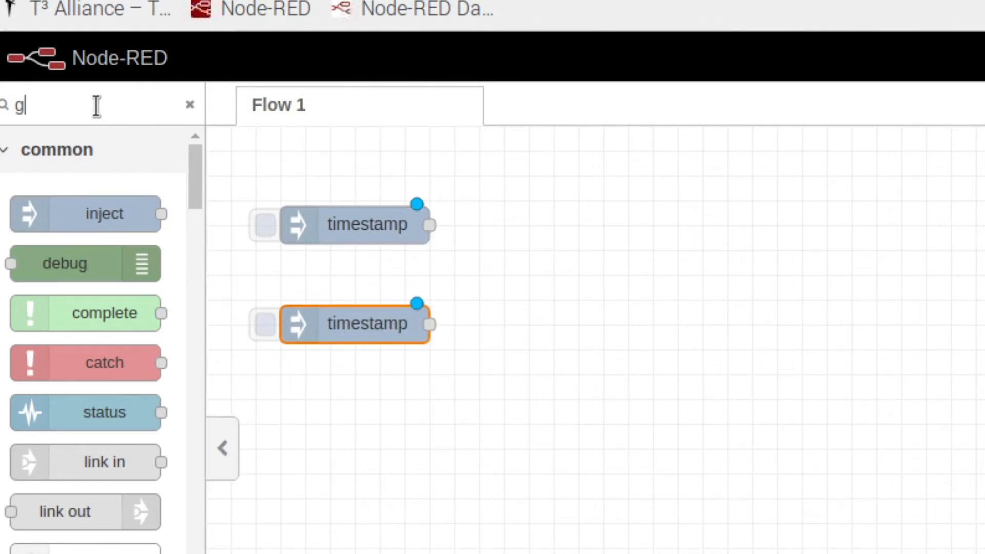
text(pio)
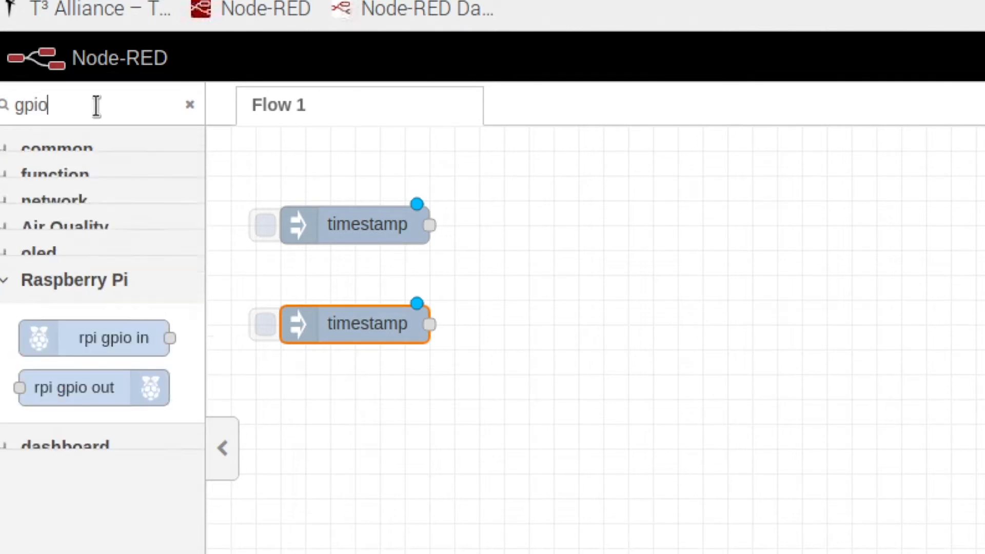
mouse_move(92, 258)
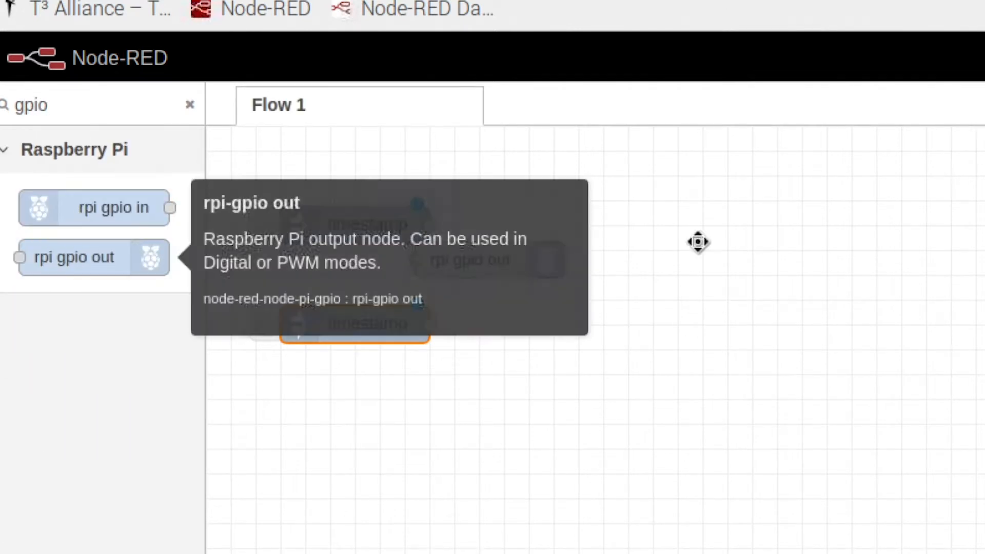
drag(74, 257, 652, 299)
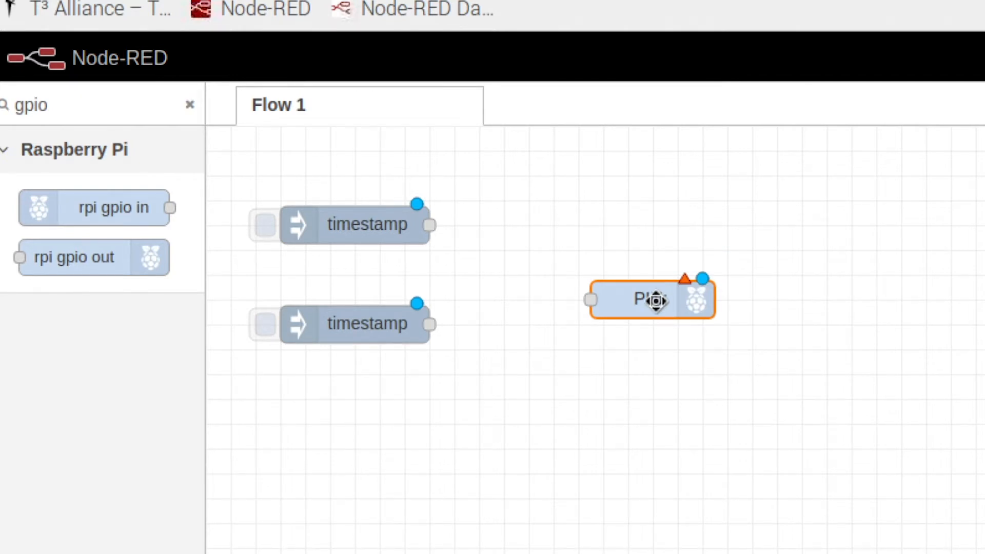
Set the GPIO out node to pin 36 (GPIO16), PWM output at 100 Hz, named Buzzer
double_click(652, 300)
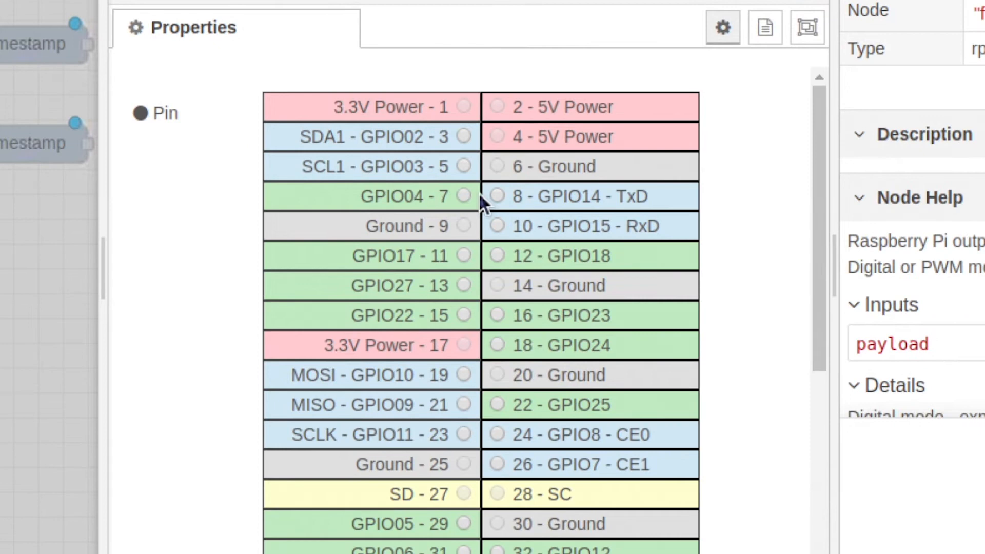
mouse_move(490, 370)
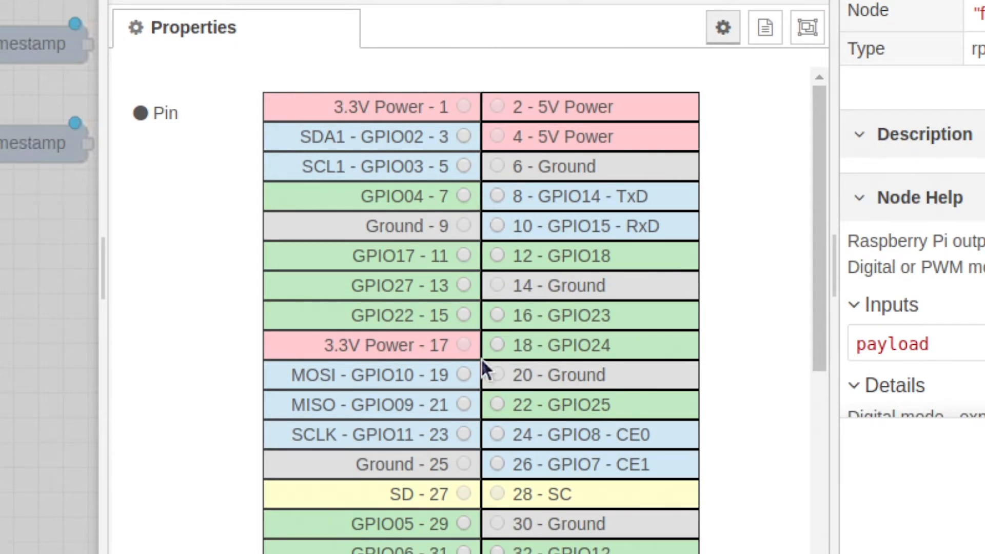
scroll(down, 3)
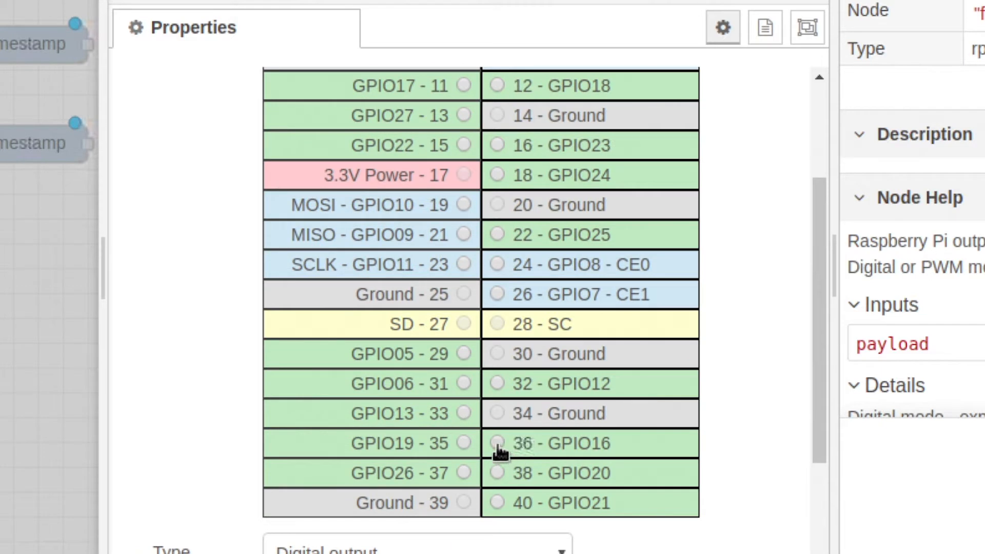
click(497, 443)
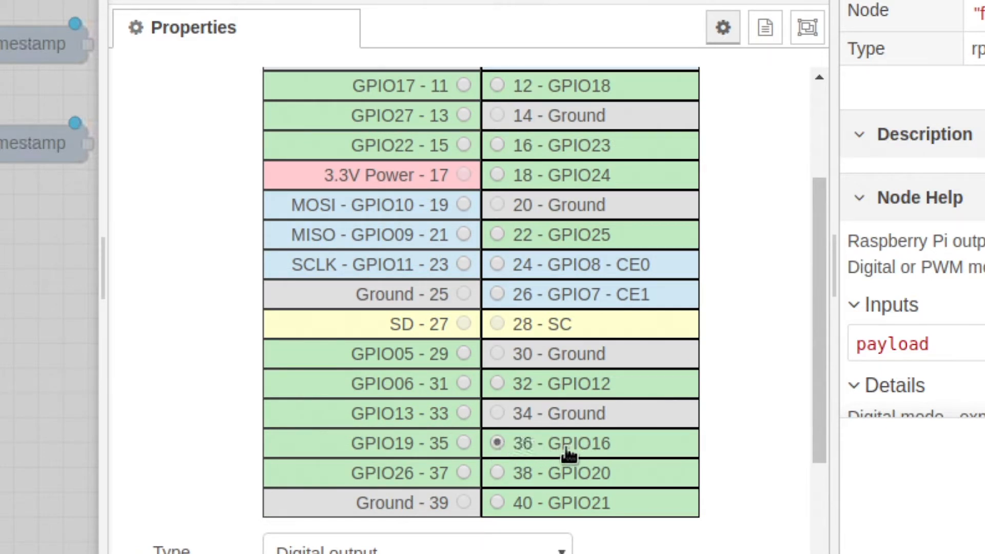
mouse_move(575, 460)
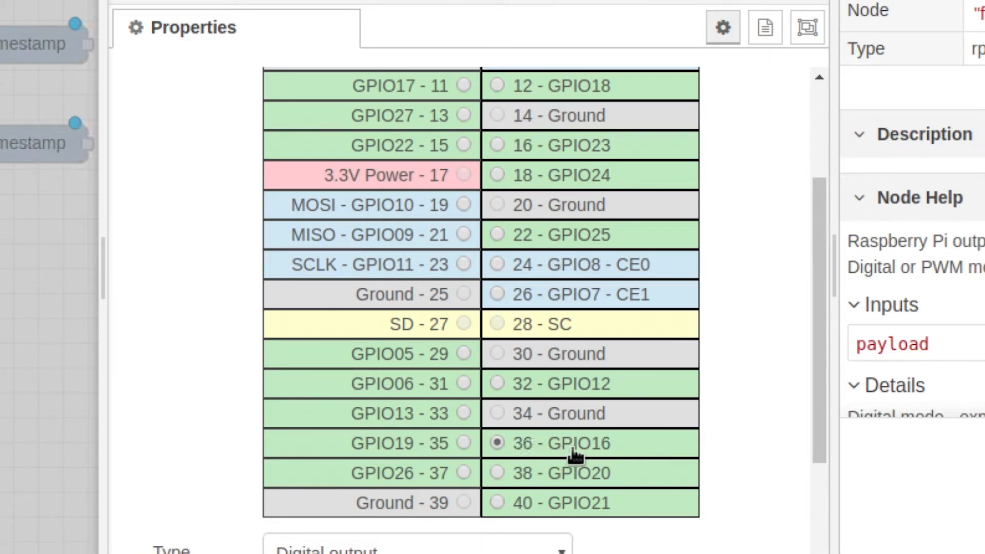
scroll(down, 3)
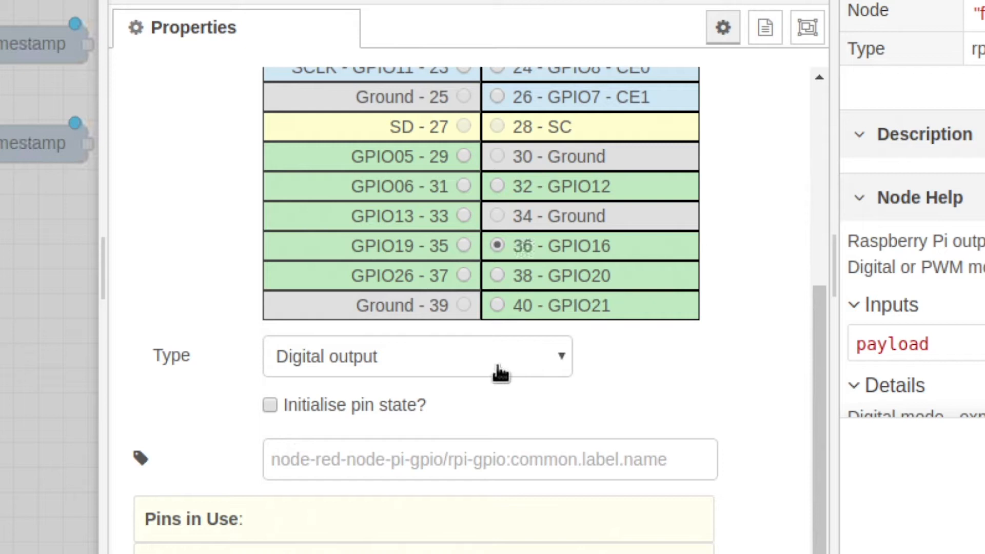
click(416, 357)
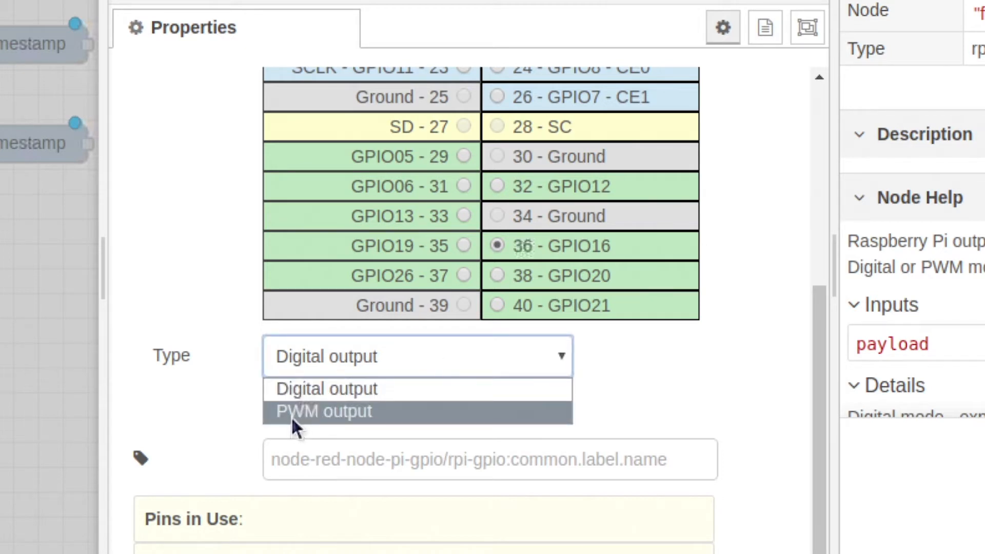
click(323, 411)
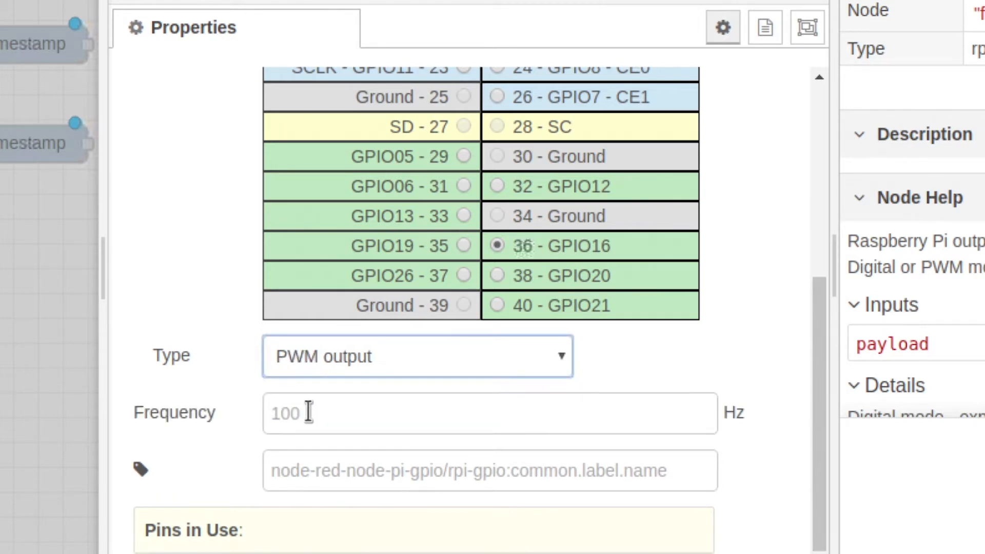
click(312, 412)
text(100)
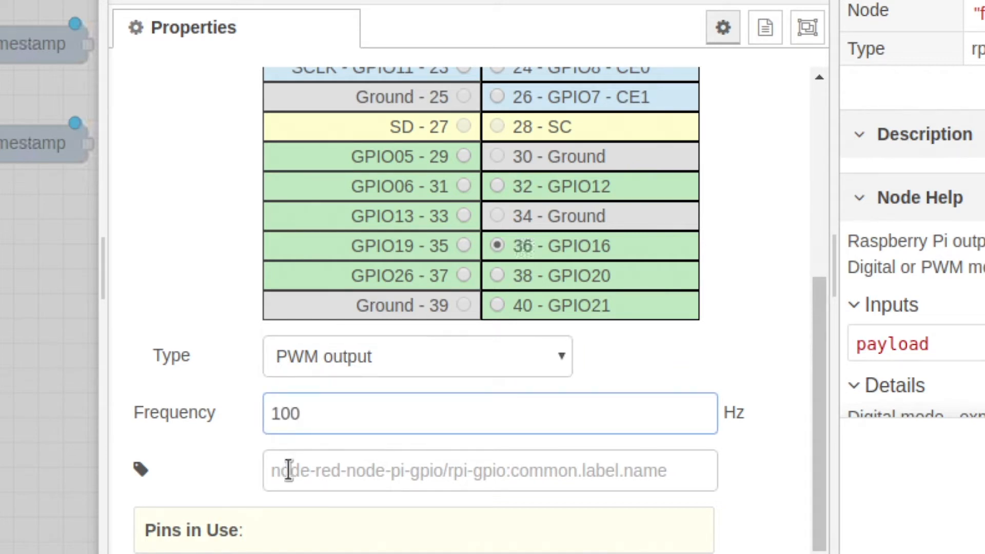
text(Blx)
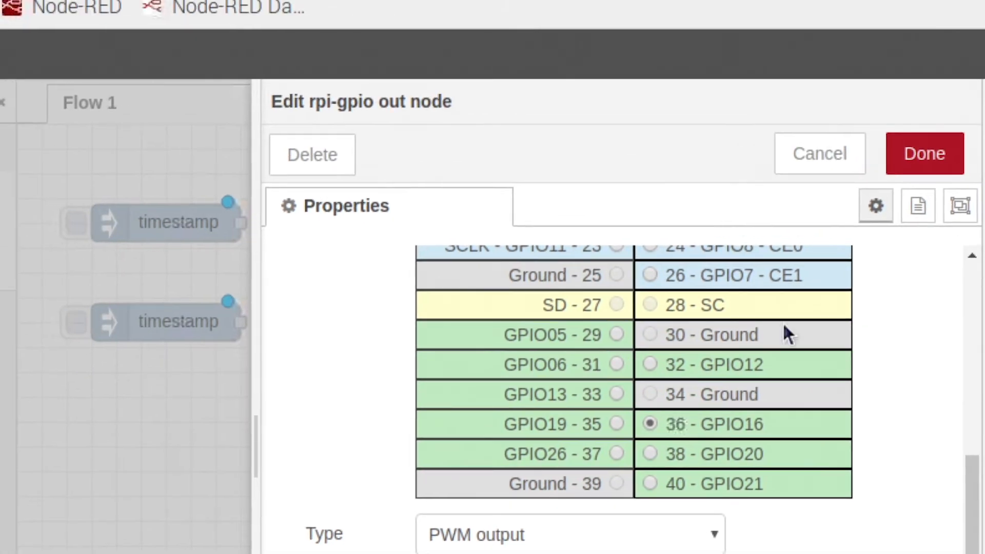
click(925, 153)
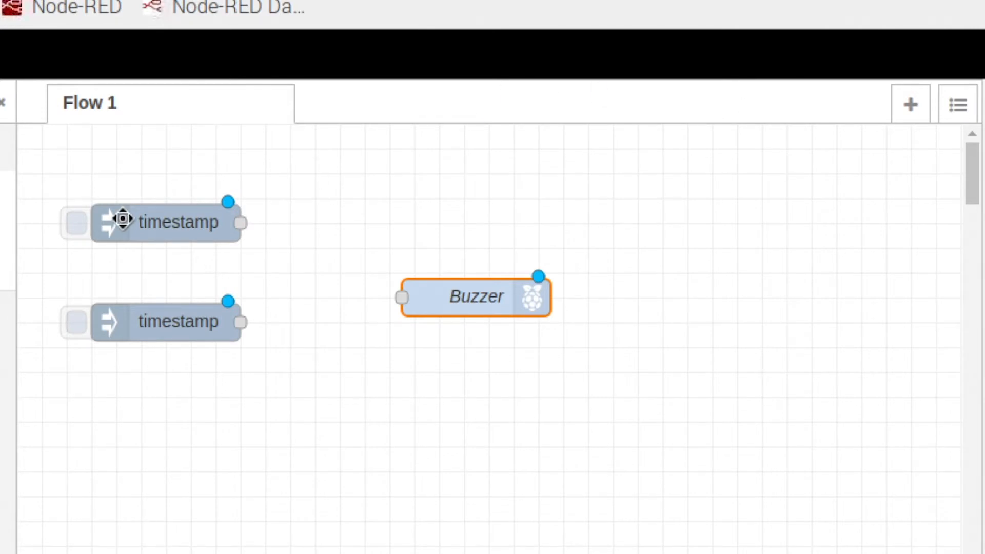
Give the first inject node a number payload of 99 and the name On
double_click(164, 222)
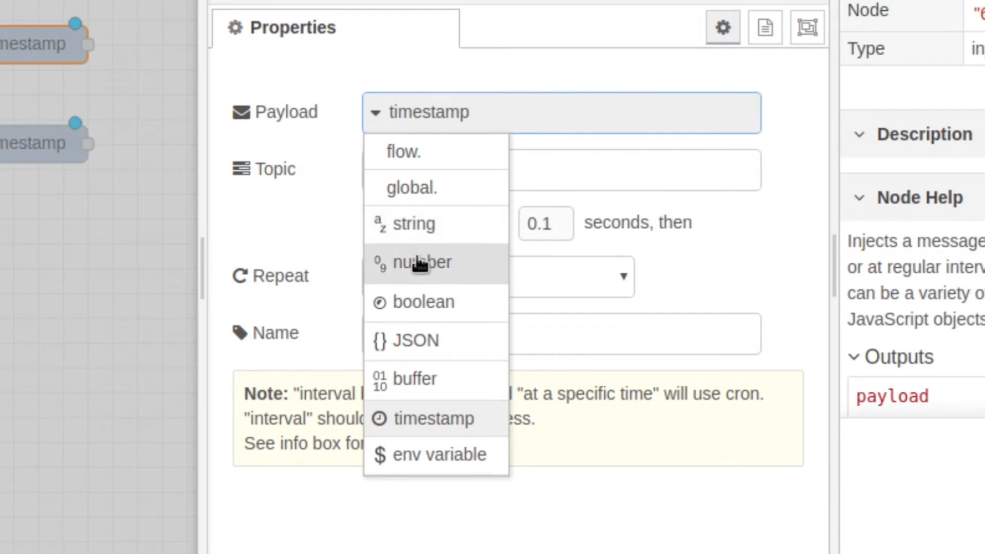
click(419, 262)
text(On)
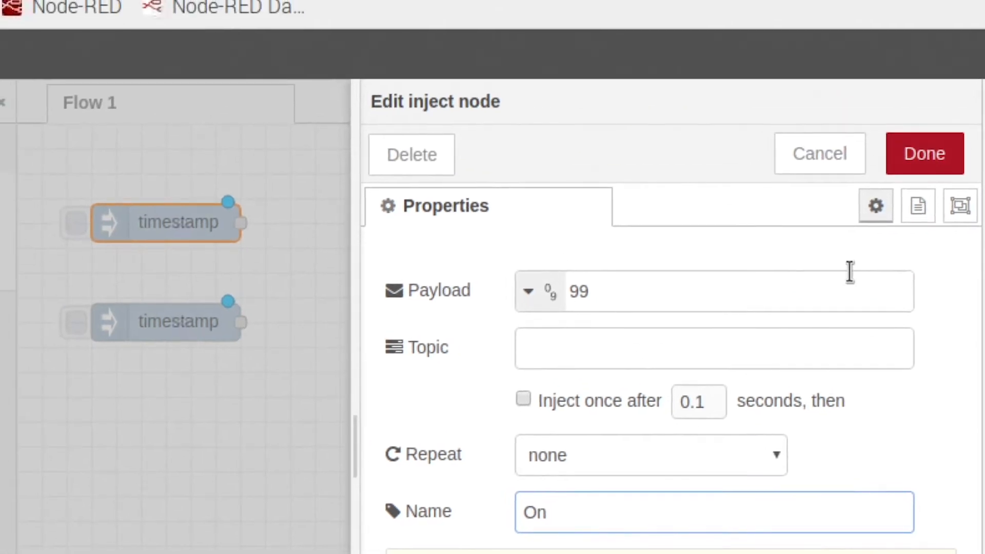
click(925, 154)
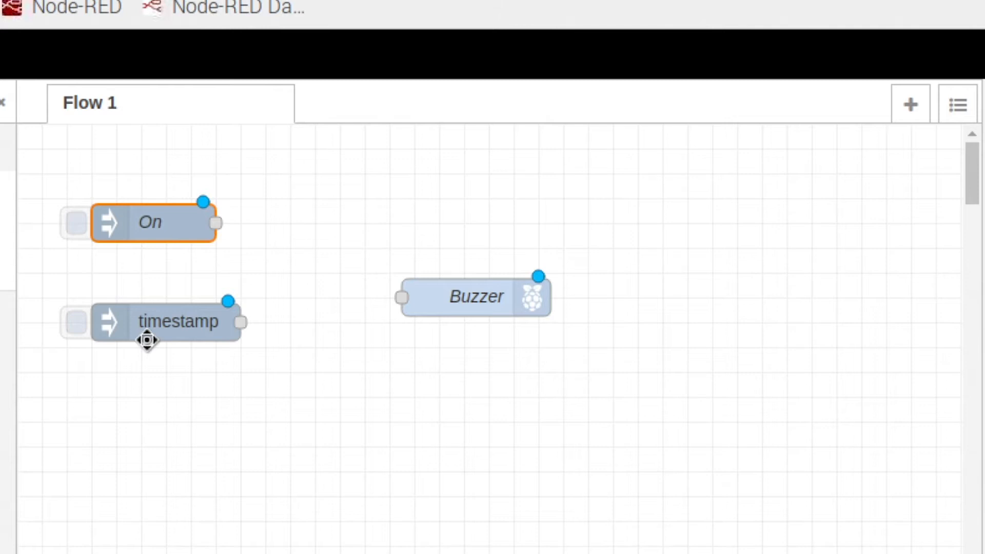
Give the second inject node payload 100, inject once at start, and name Off
double_click(178, 322)
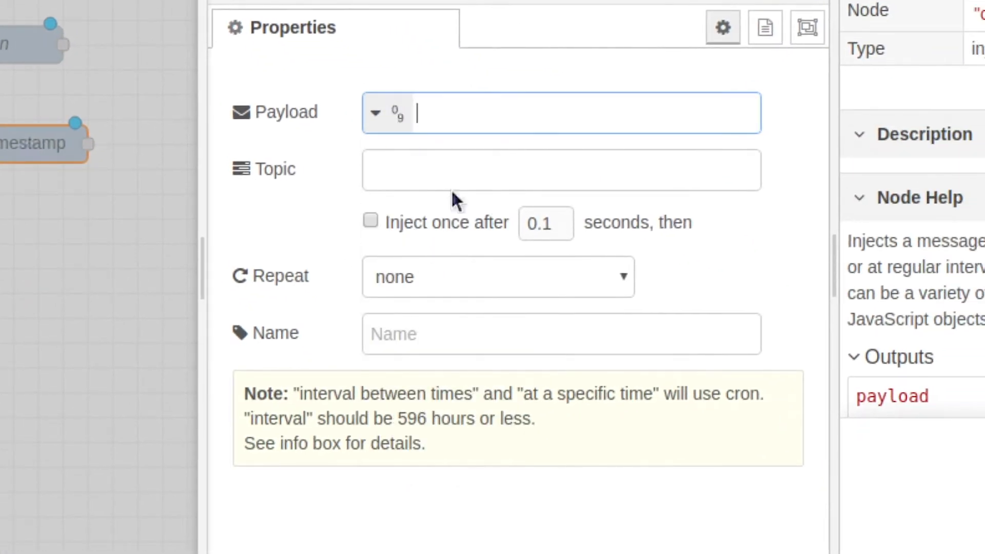
text(1)
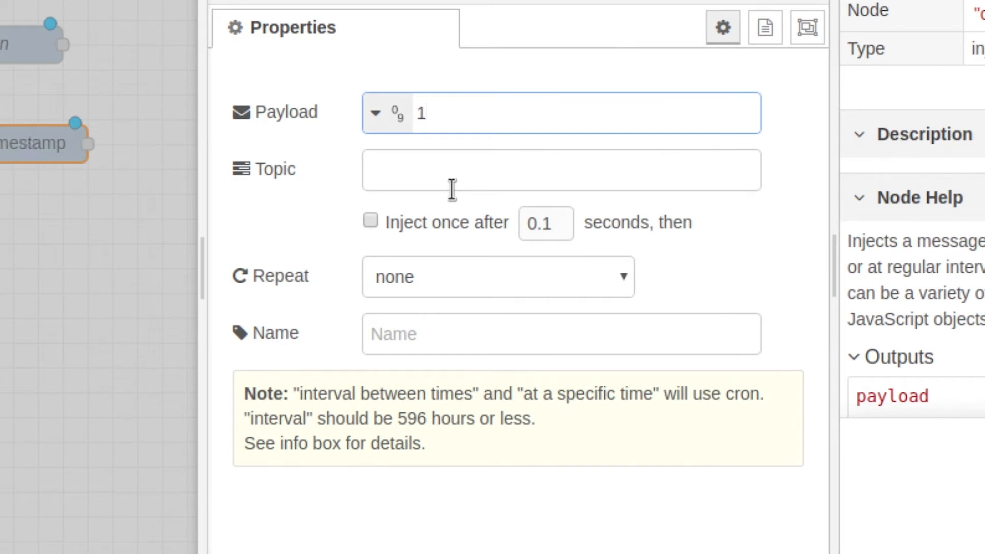
text(00)
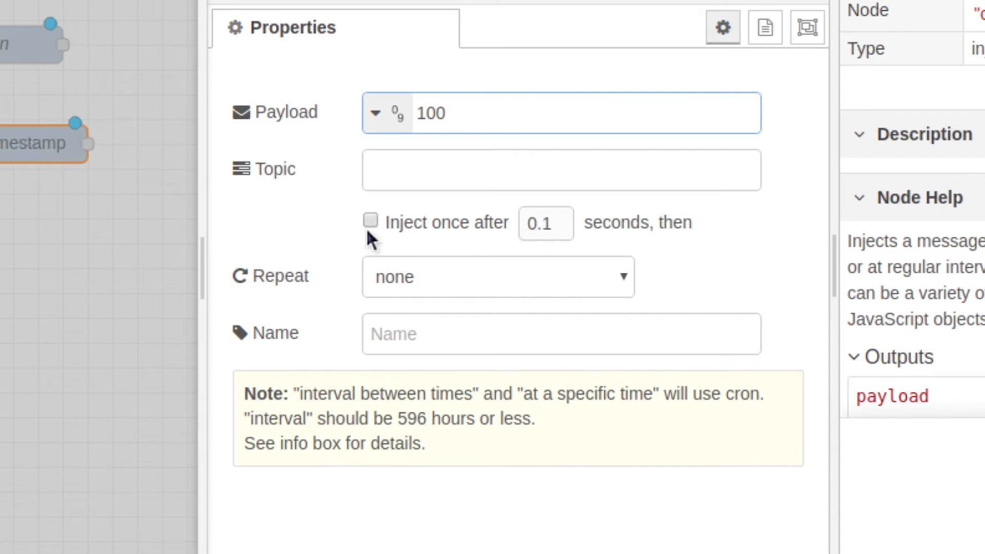
click(370, 222)
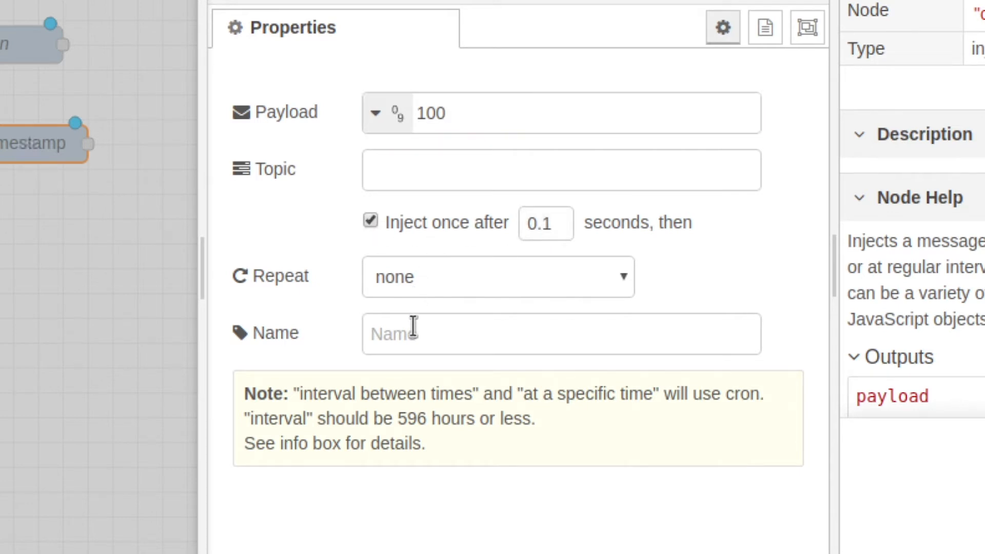
text(Off)
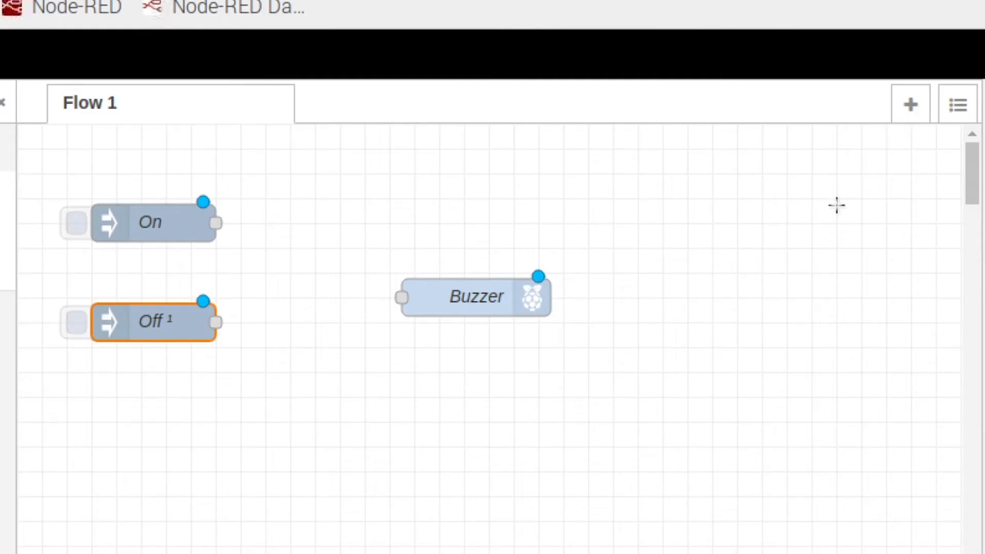
mouse_move(214, 223)
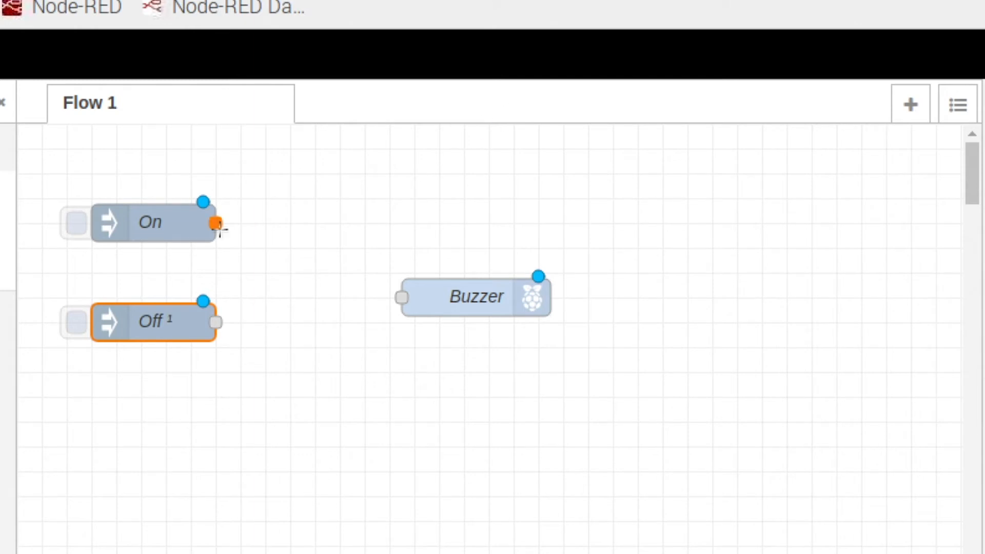
Wire the On and Off outputs into Buzzer's input and deploy the flow
drag(216, 223, 403, 297)
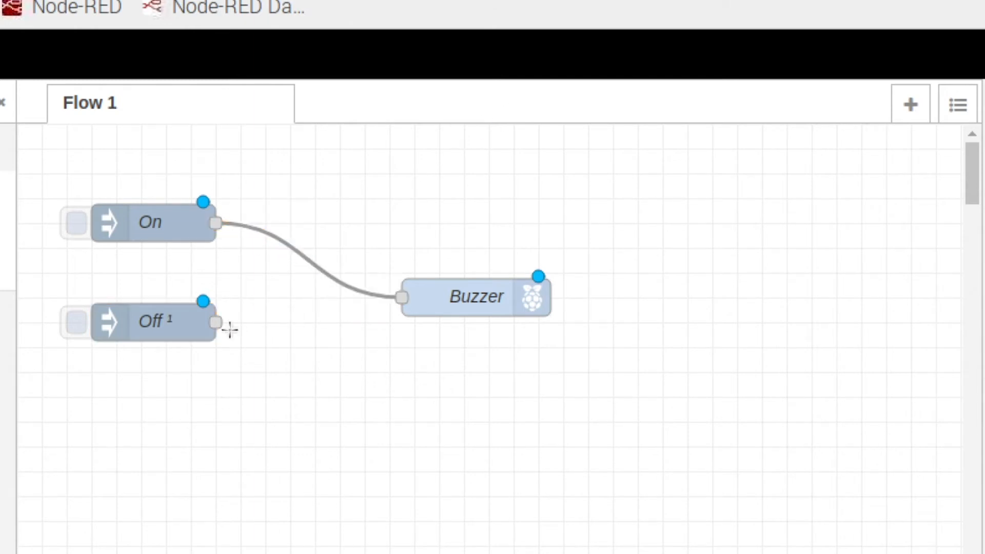
drag(215, 322, 403, 297)
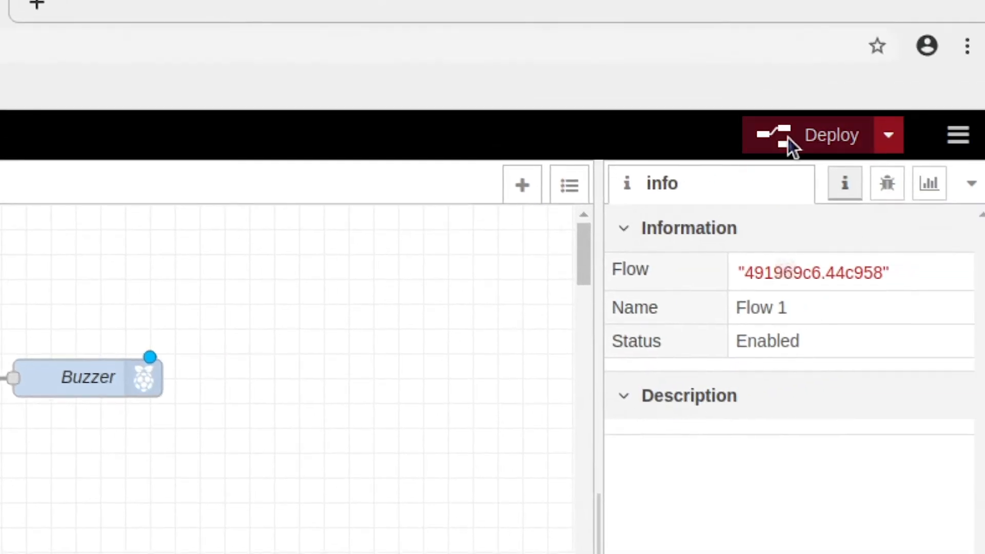
click(808, 135)
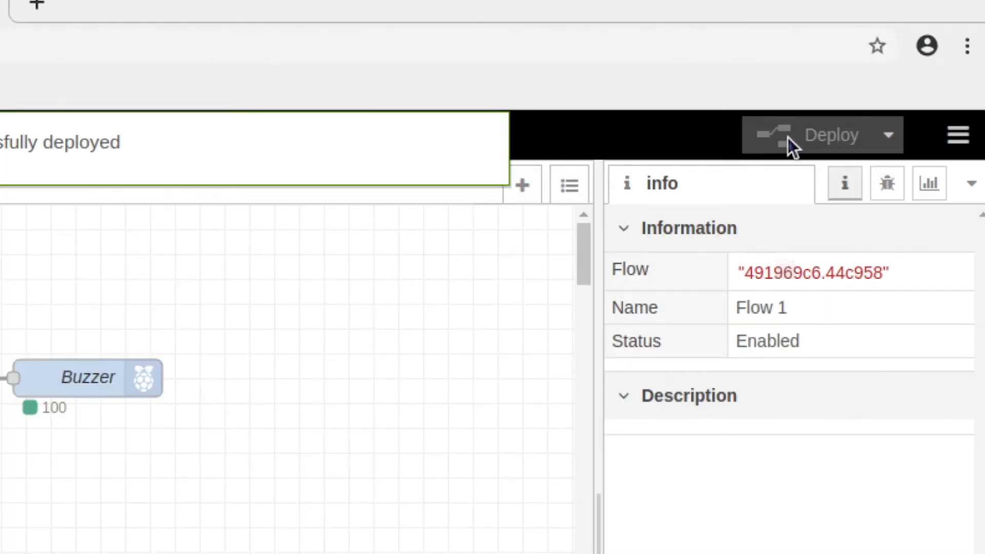